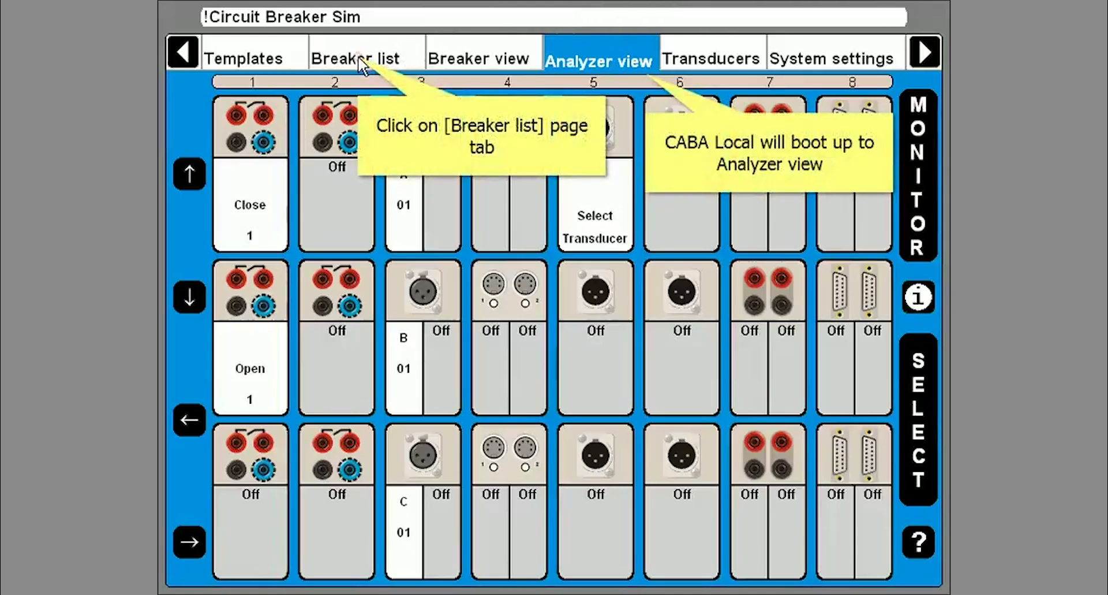
# Step: Switch to the Breaker list and select the top-level Circuit breaker(s) folder
pyautogui.click(355, 58)
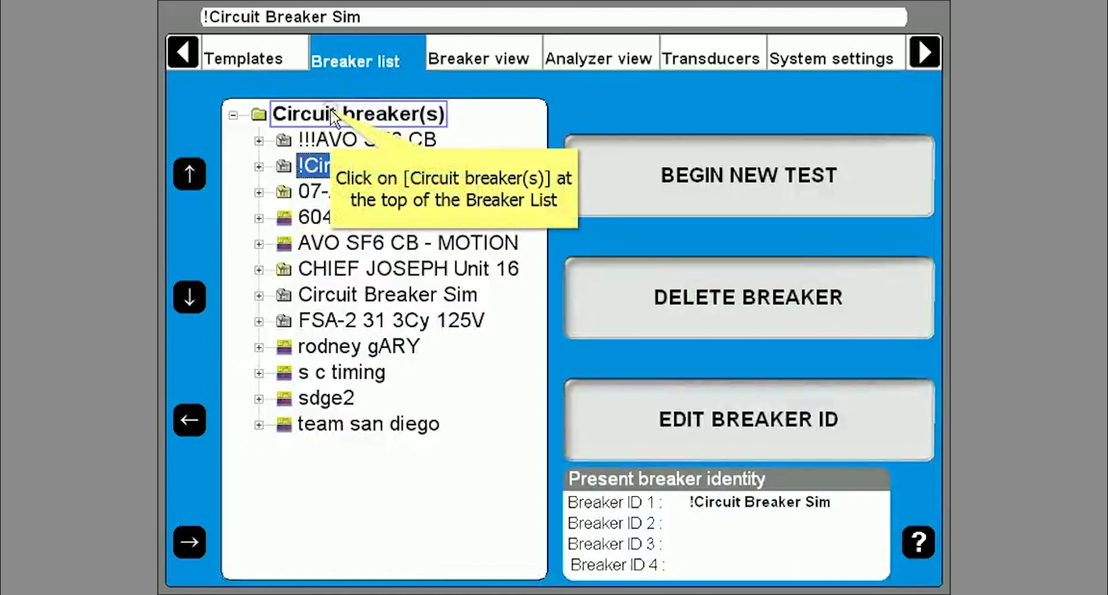
pyautogui.click(356, 114)
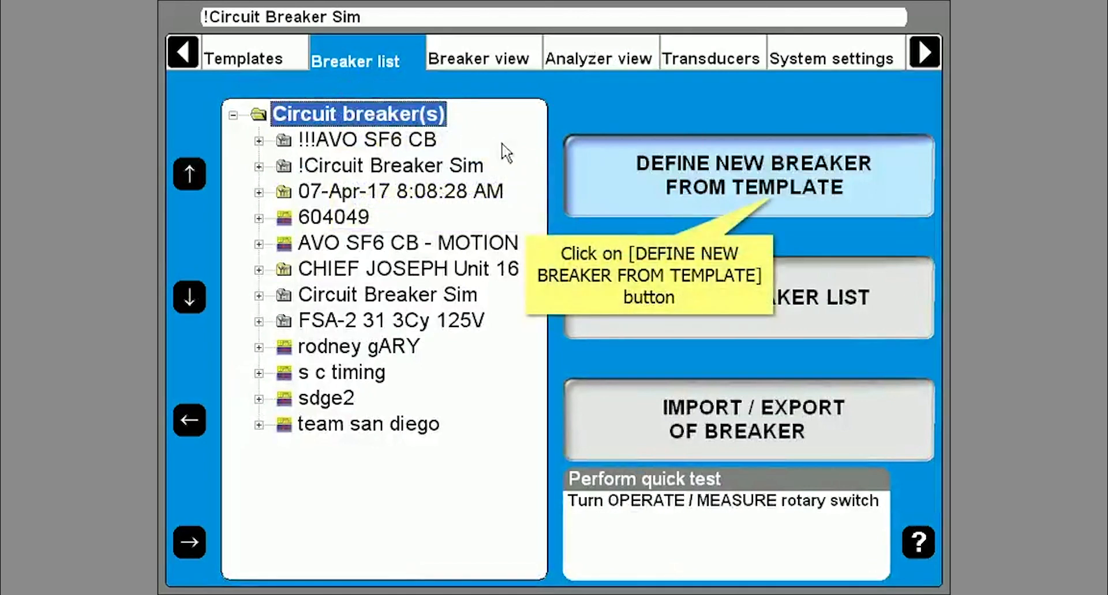
pyautogui.moveTo(777, 208)
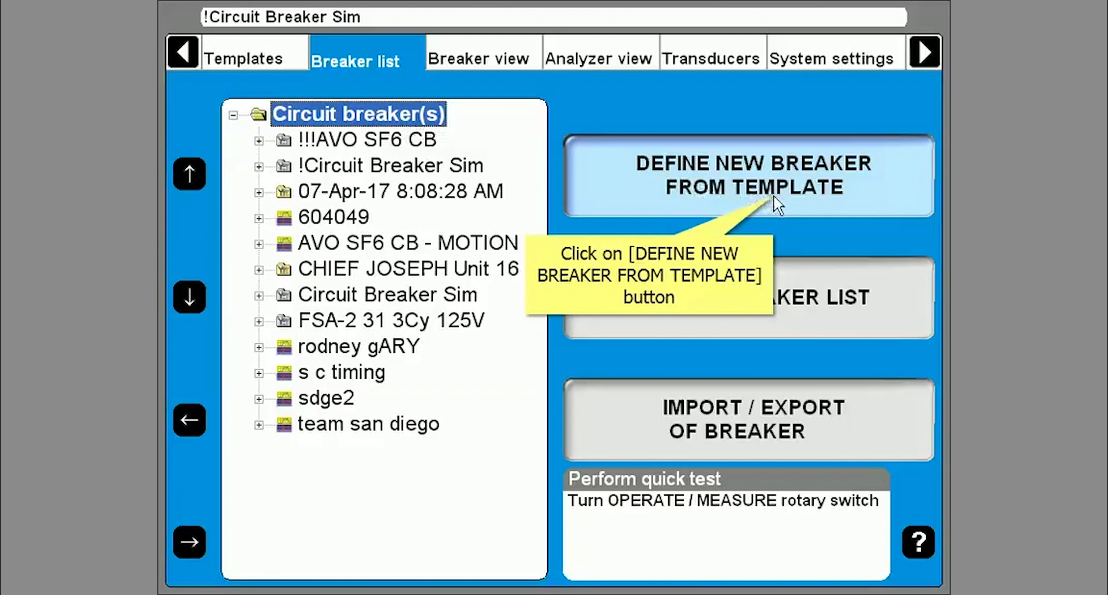
# Step: Create a breaker from the !!!!CB Simulator template and set its ID to '!CB Simulator'
pyautogui.click(745, 174)
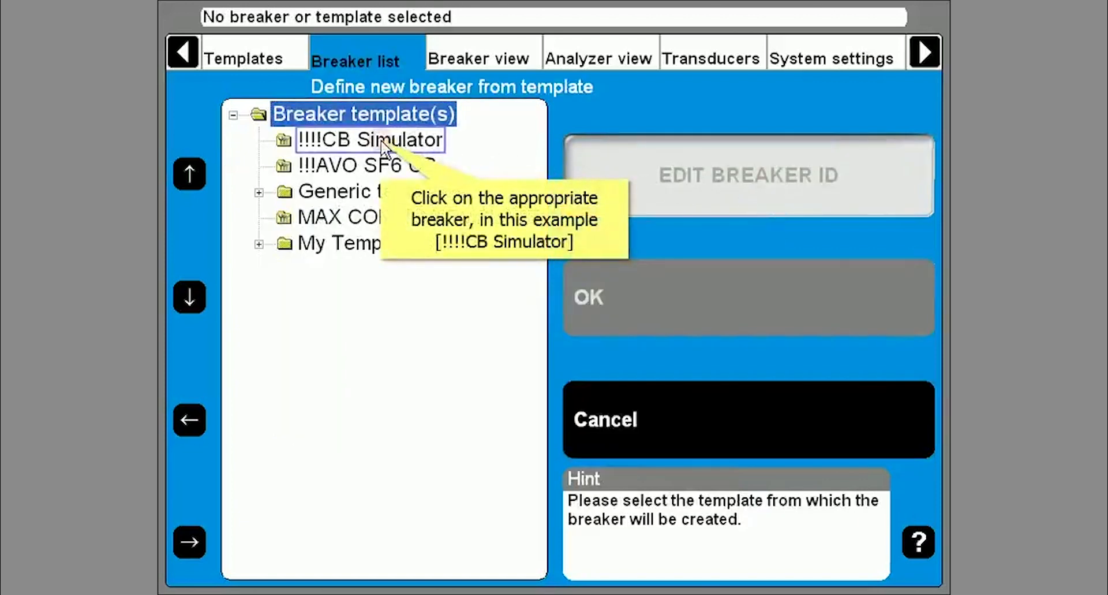
pyautogui.click(369, 140)
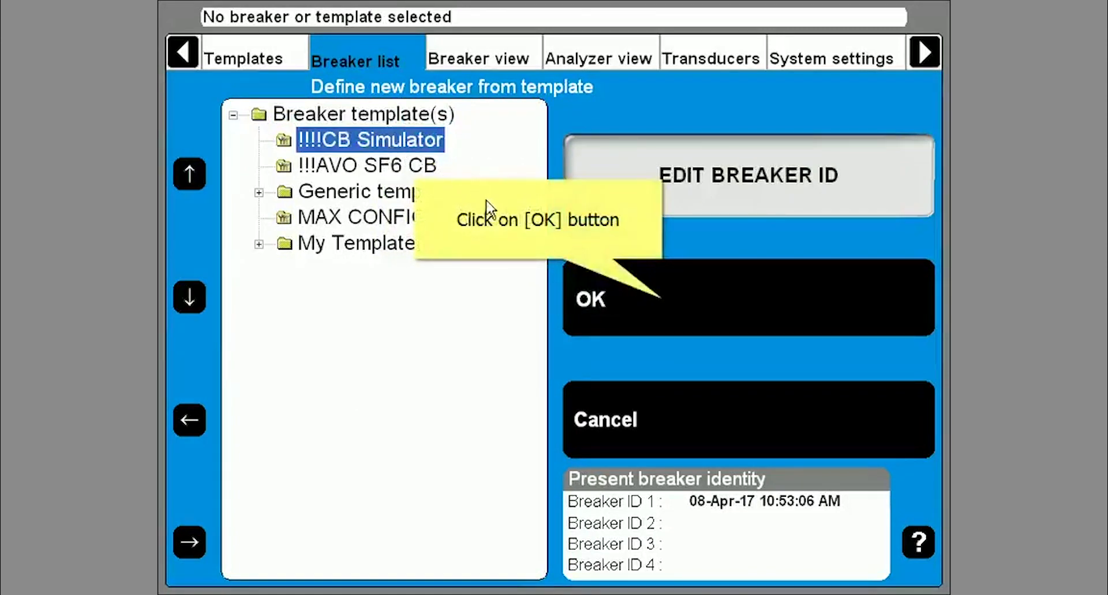
pyautogui.moveTo(665, 309)
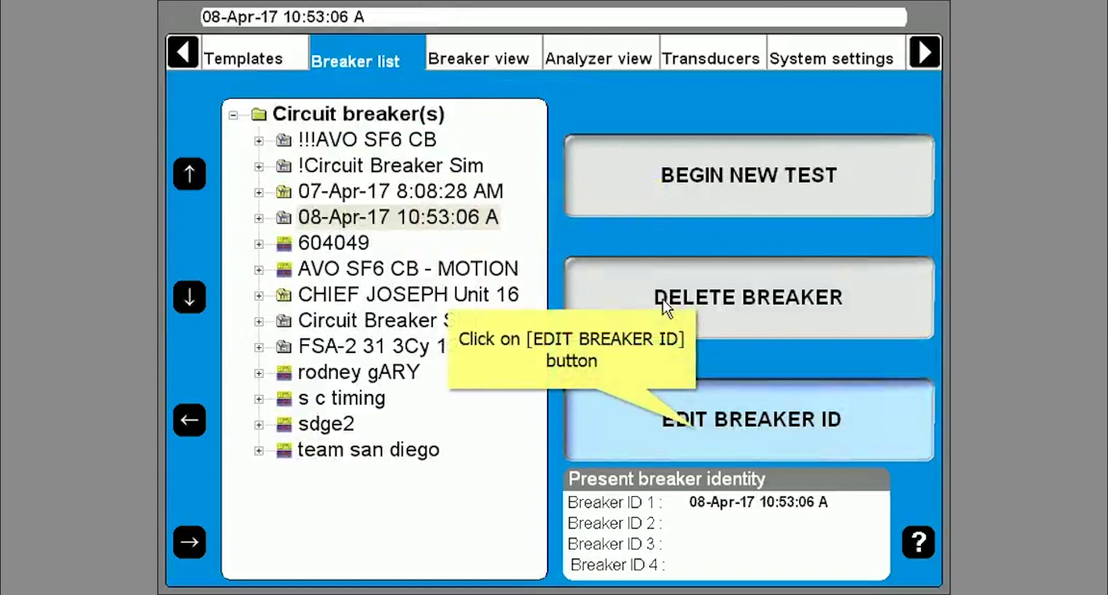
pyautogui.moveTo(698, 440)
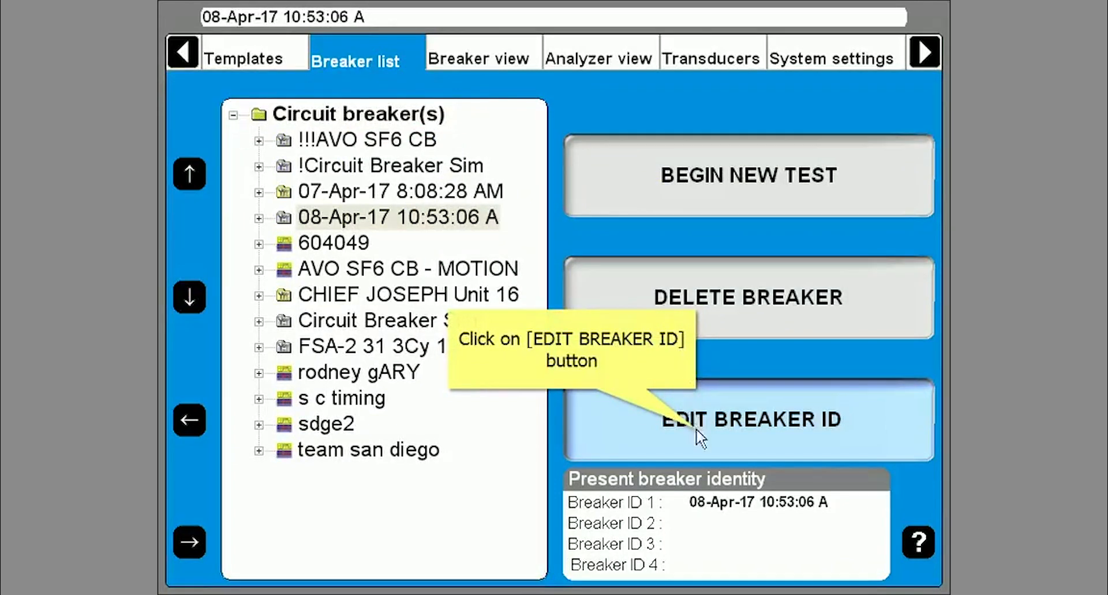
pyautogui.click(752, 419)
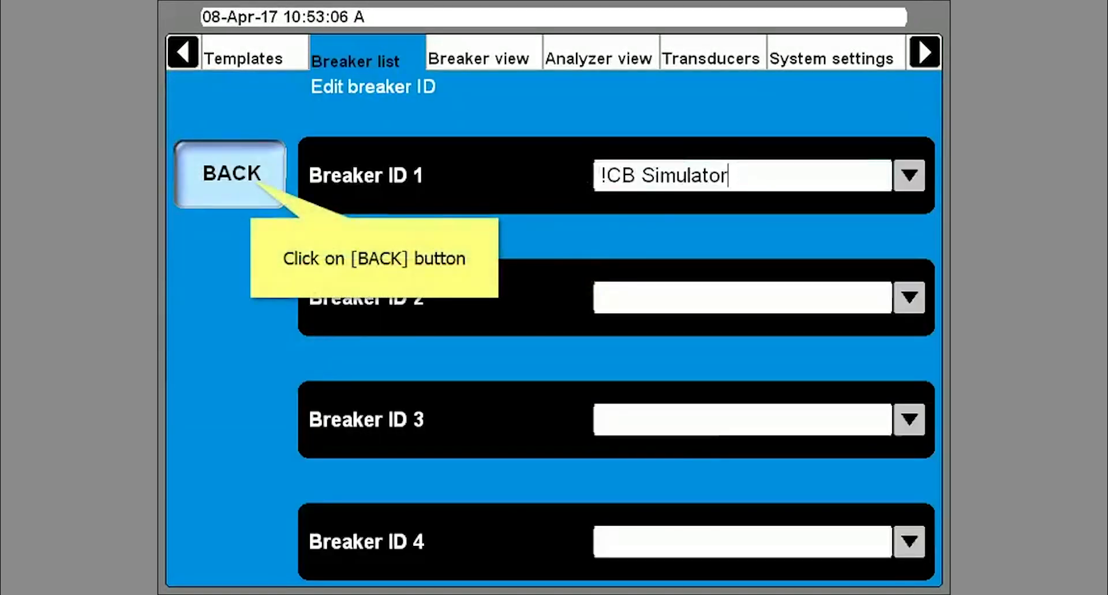
pyautogui.click(232, 173)
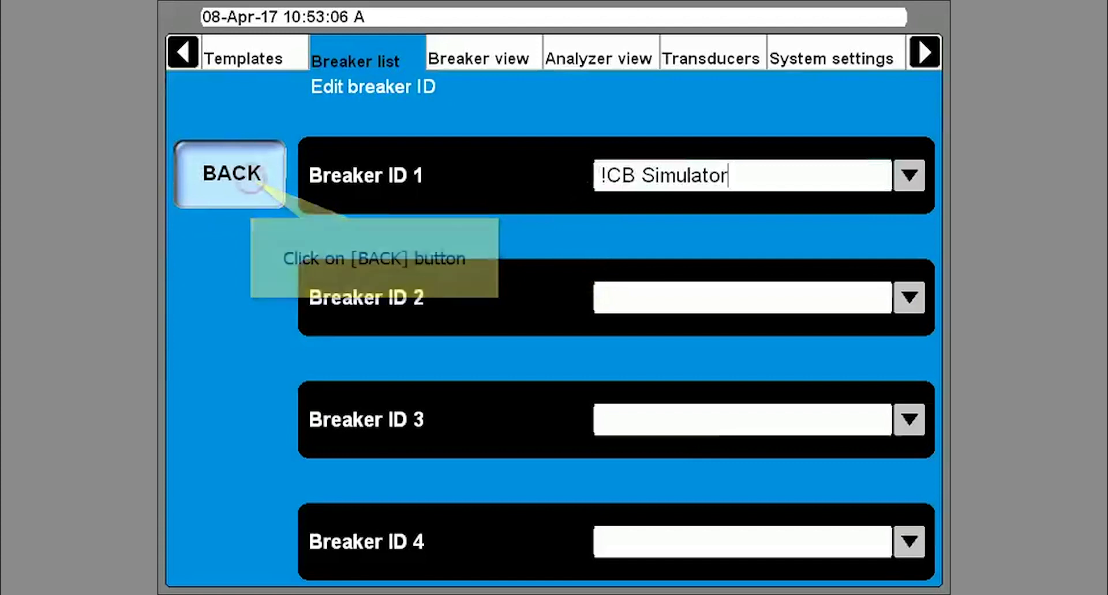
# Step: Accept the test details and expand the 08-Apr-17 10:53:36 AM test to show its operations
pyautogui.click(232, 173)
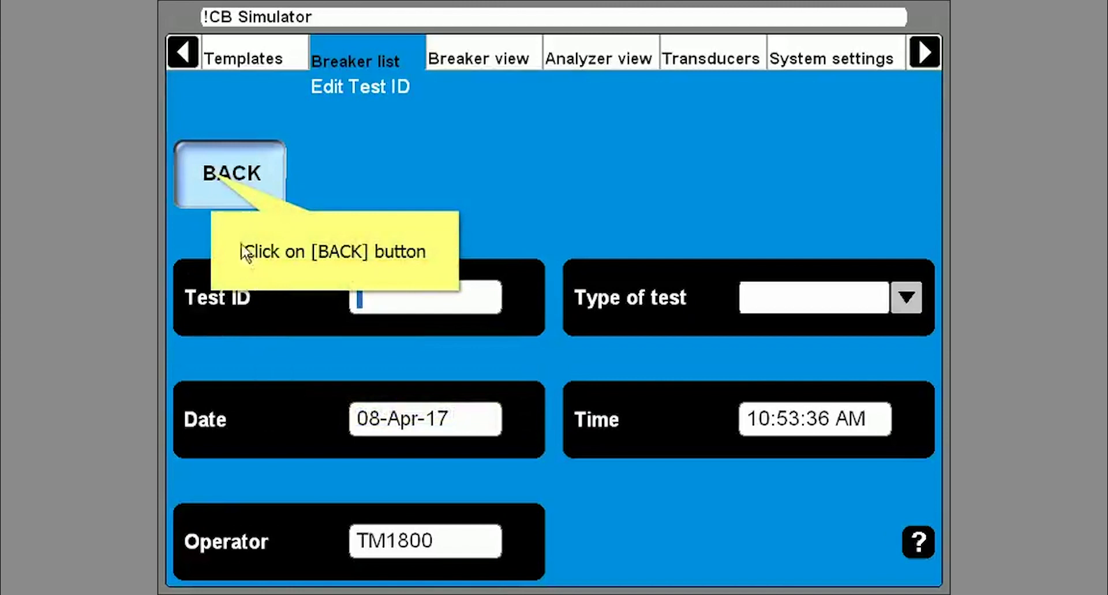
pyautogui.click(234, 172)
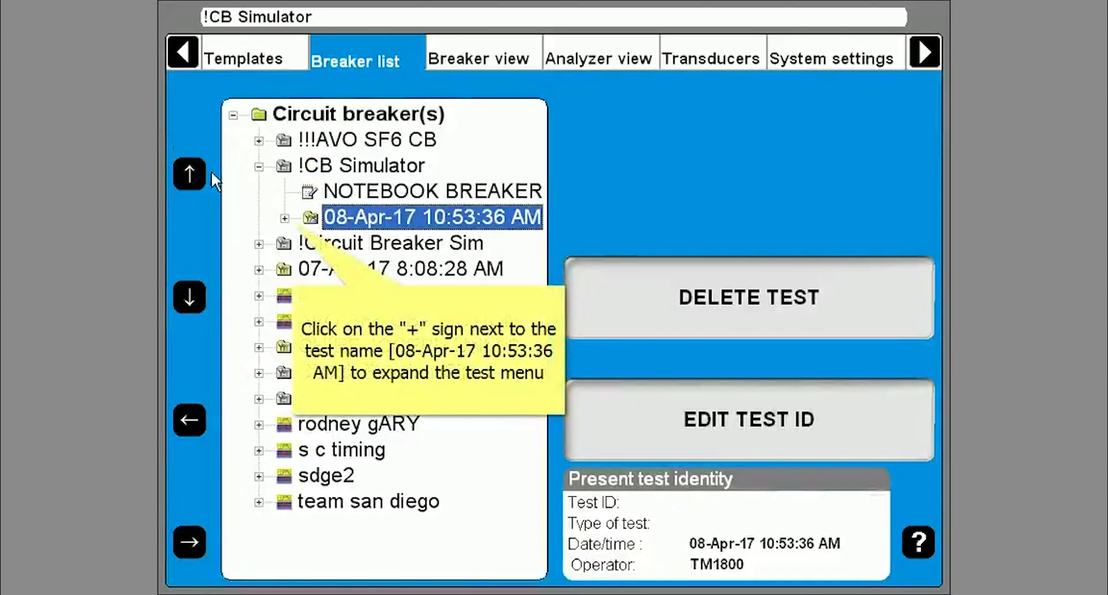
pyautogui.moveTo(278, 219)
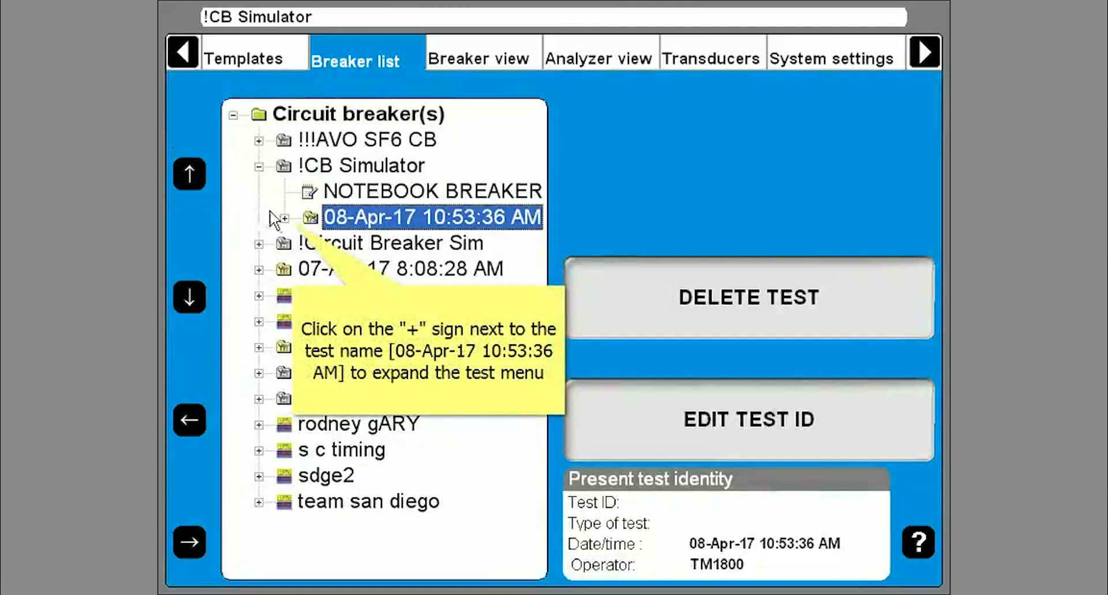
pyautogui.click(284, 218)
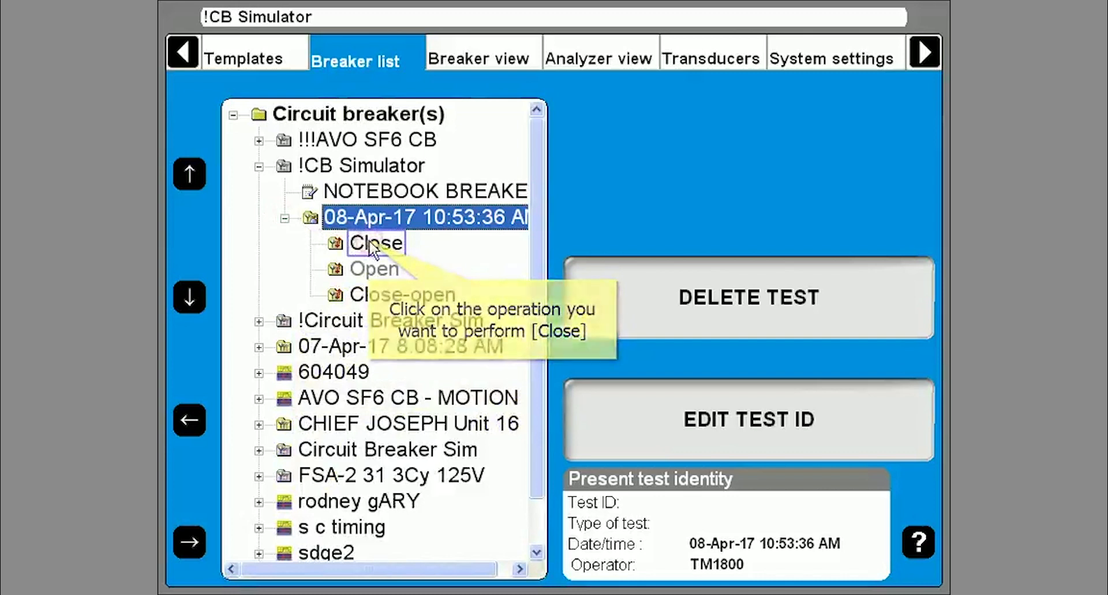
# Step: Select the Close operation and bring up the hook-up diagram and transducers prompt
pyautogui.click(376, 242)
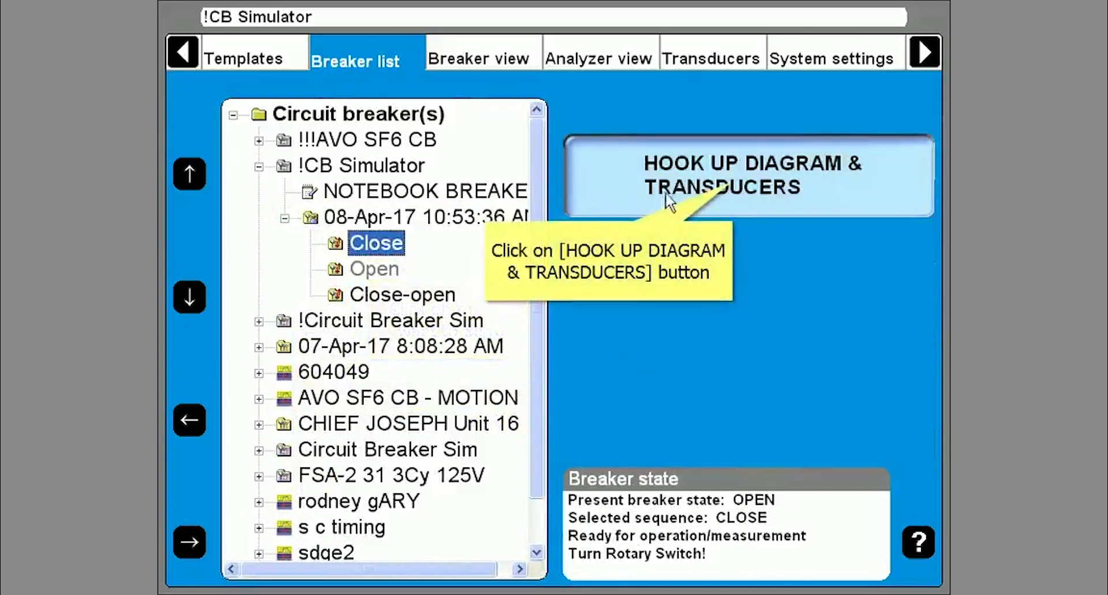
pyautogui.click(746, 173)
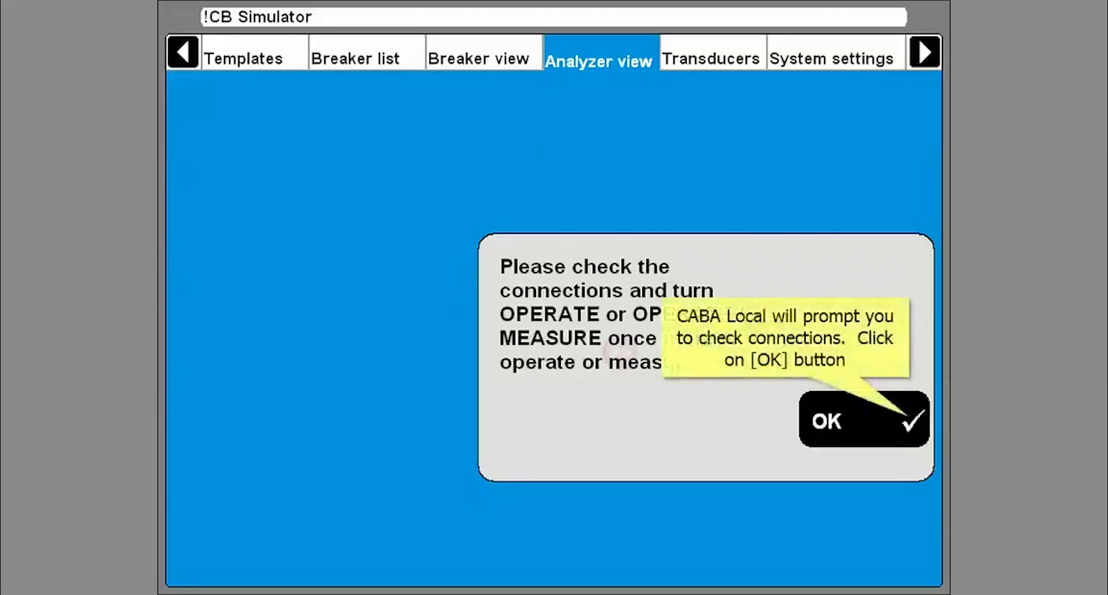
# Step: Acknowledge the connection prompt and run the Close operation to get its graph
pyautogui.click(859, 422)
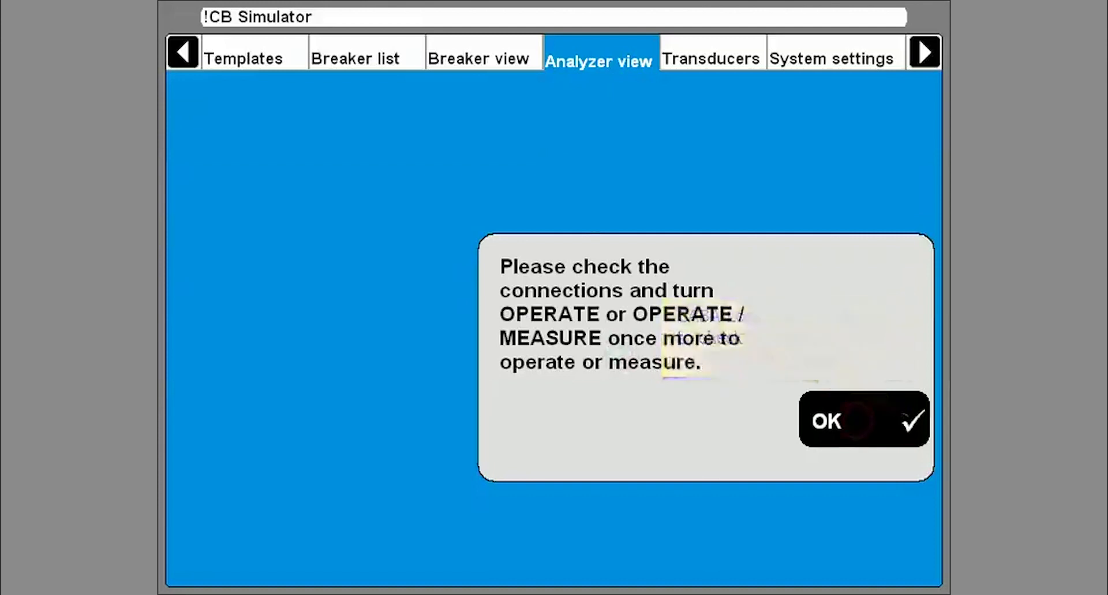
pyautogui.click(862, 422)
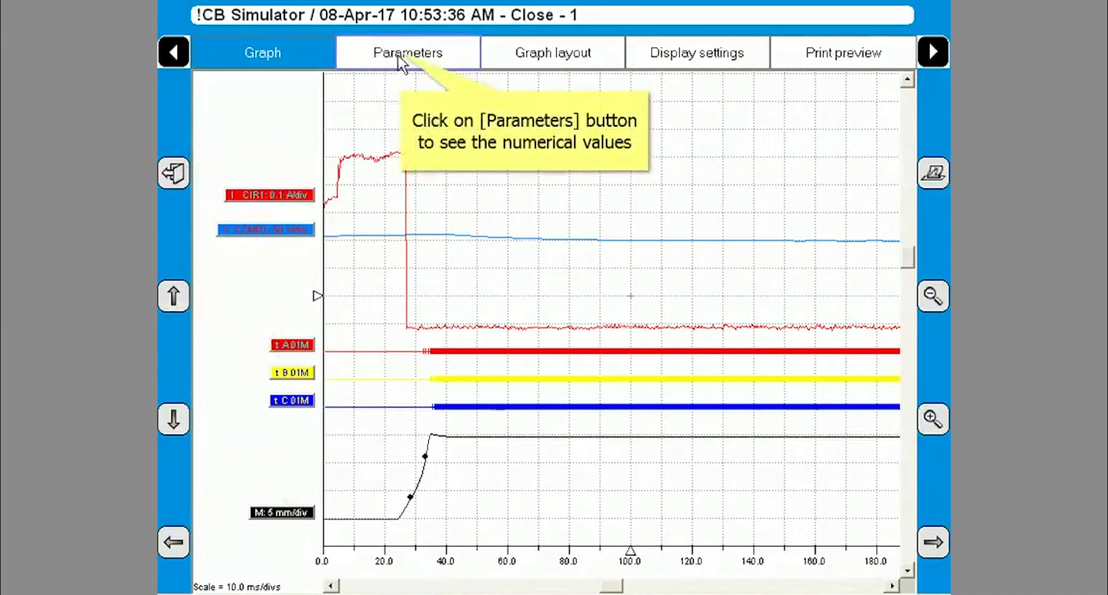
# Step: Show the Close recording's Parameters tab with times, stroke, speed and pass/fail marks
pyautogui.click(409, 52)
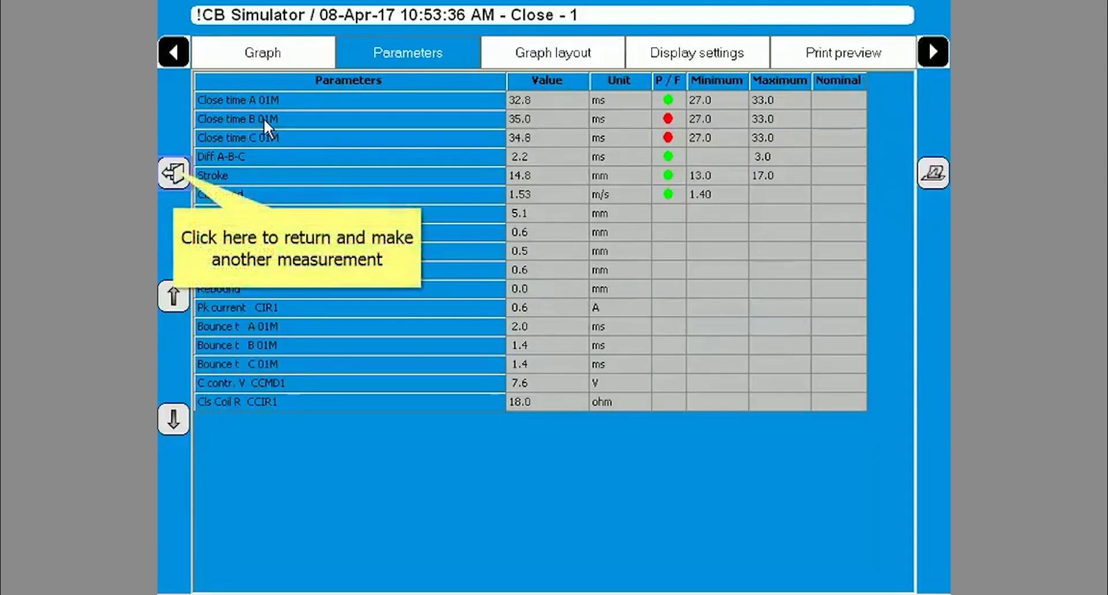
pyautogui.moveTo(204, 162)
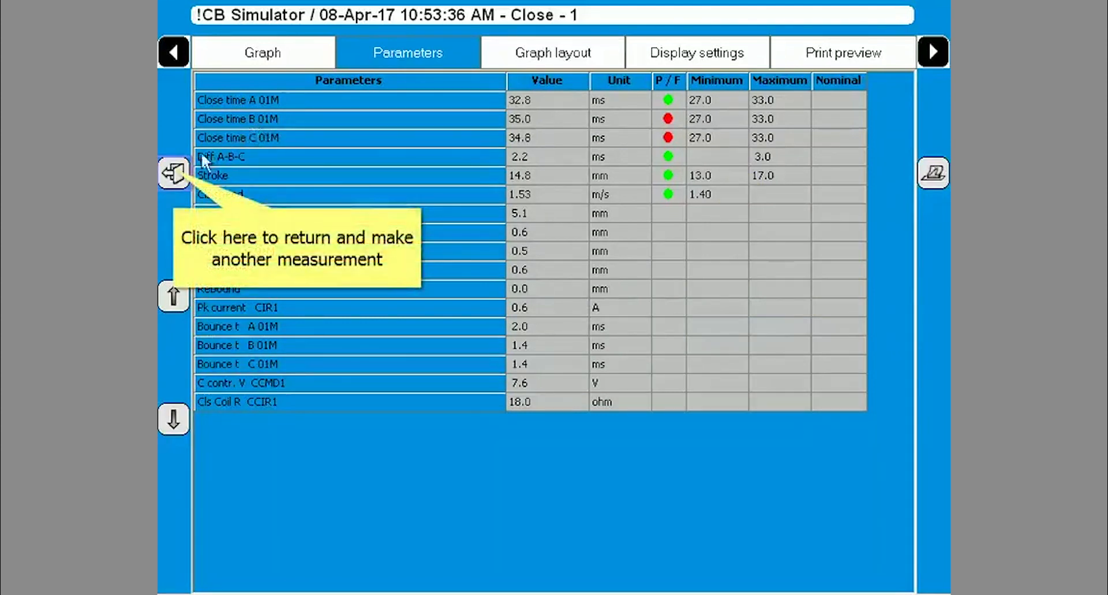
# Step: Return to the breaker list to record the Open and Close-open operations
pyautogui.click(176, 173)
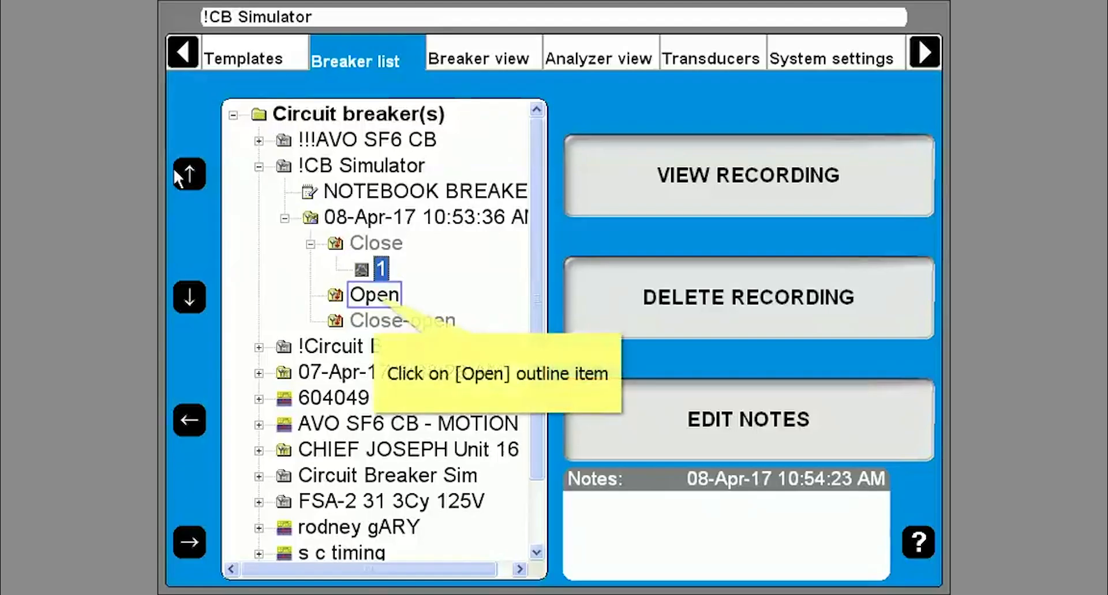
pyautogui.moveTo(343, 286)
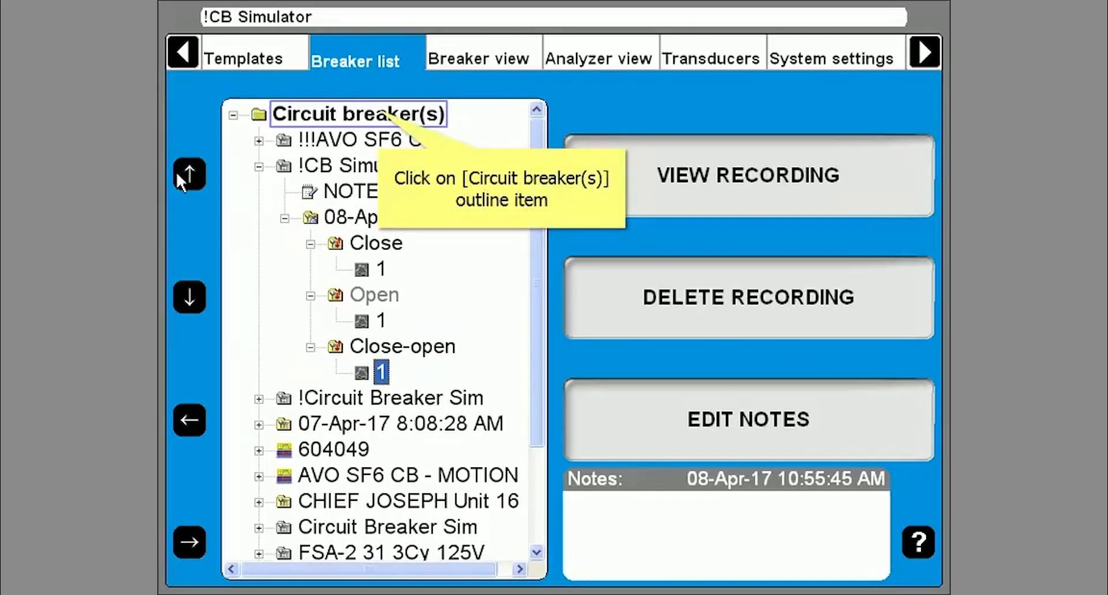
pyautogui.moveTo(350, 127)
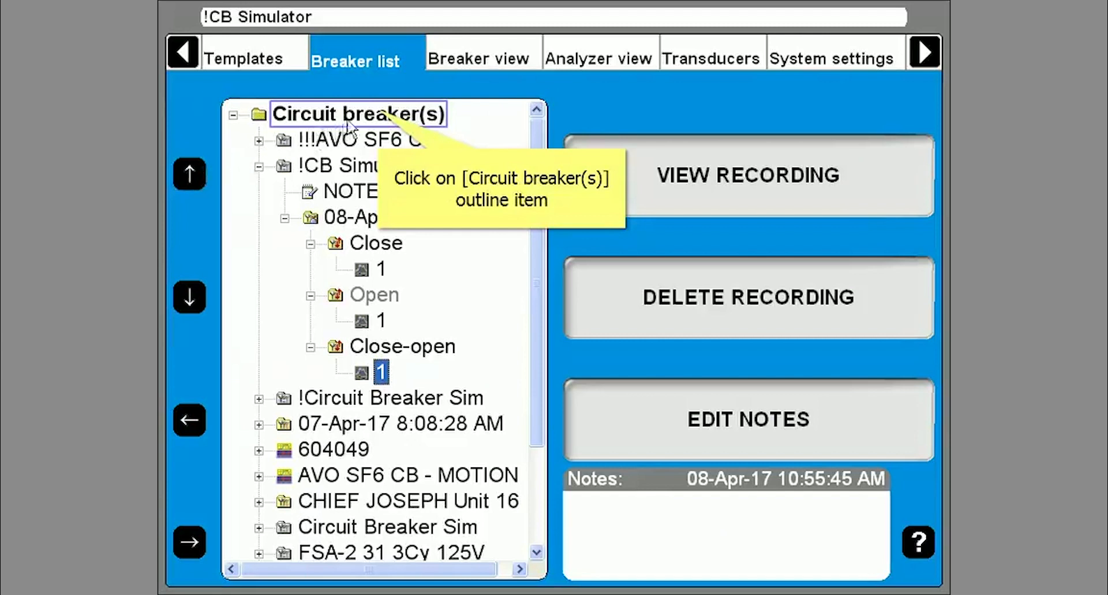
# Step: Export the !CB Simulator breaker as a .arc archive to USB DISK (E:)
pyautogui.click(357, 114)
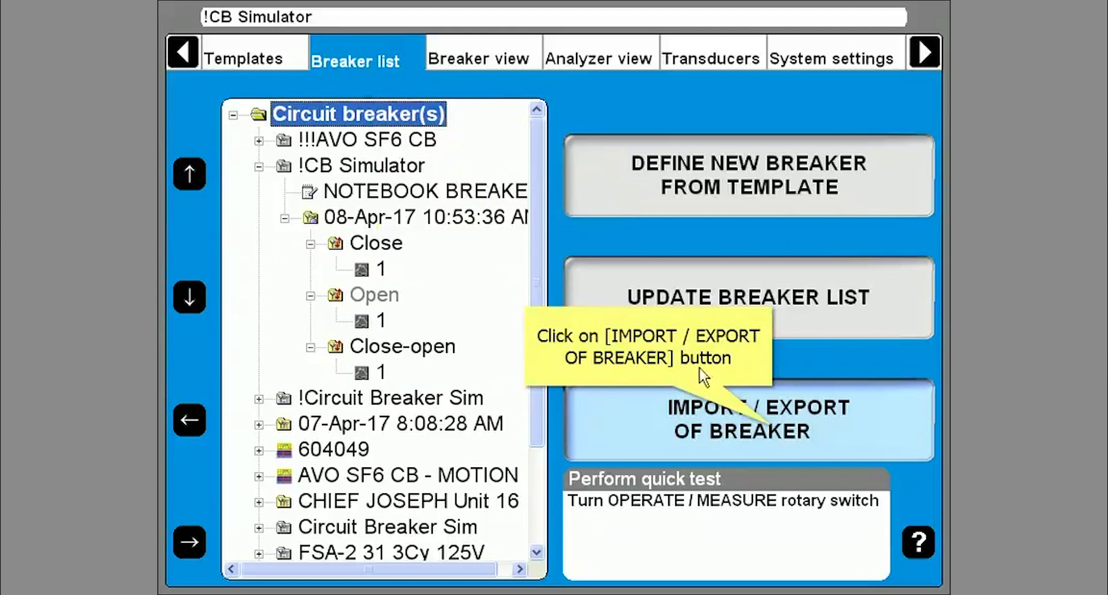
pyautogui.click(744, 421)
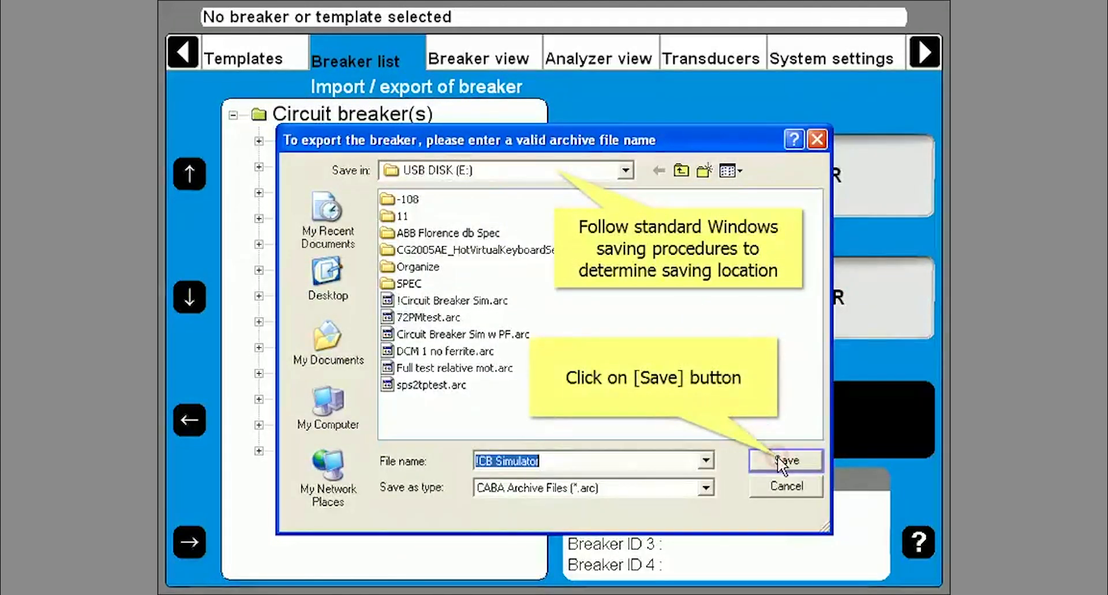
pyautogui.click(786, 461)
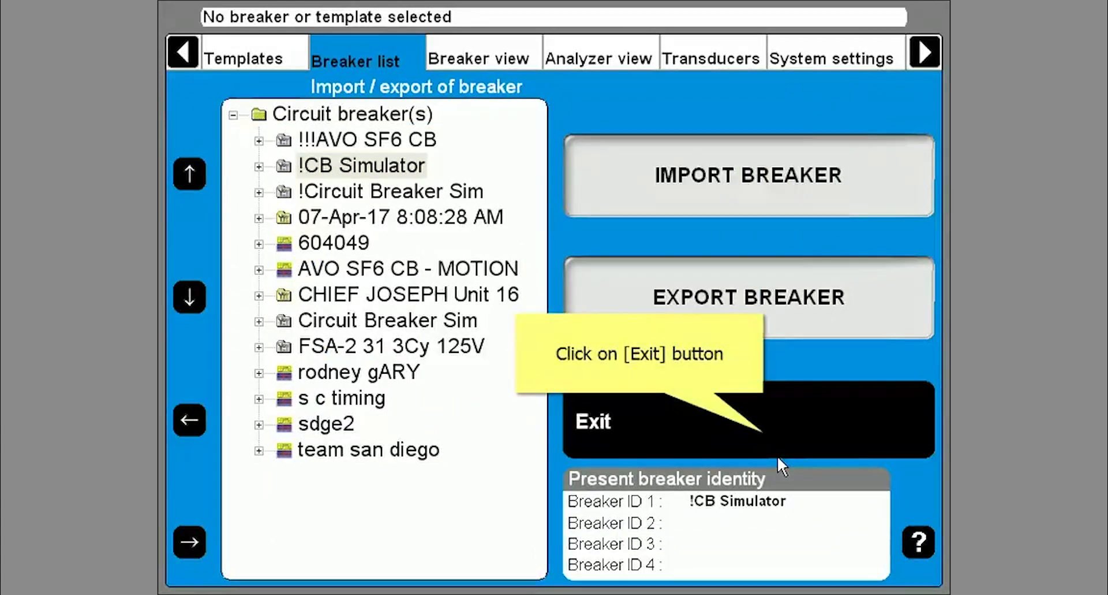